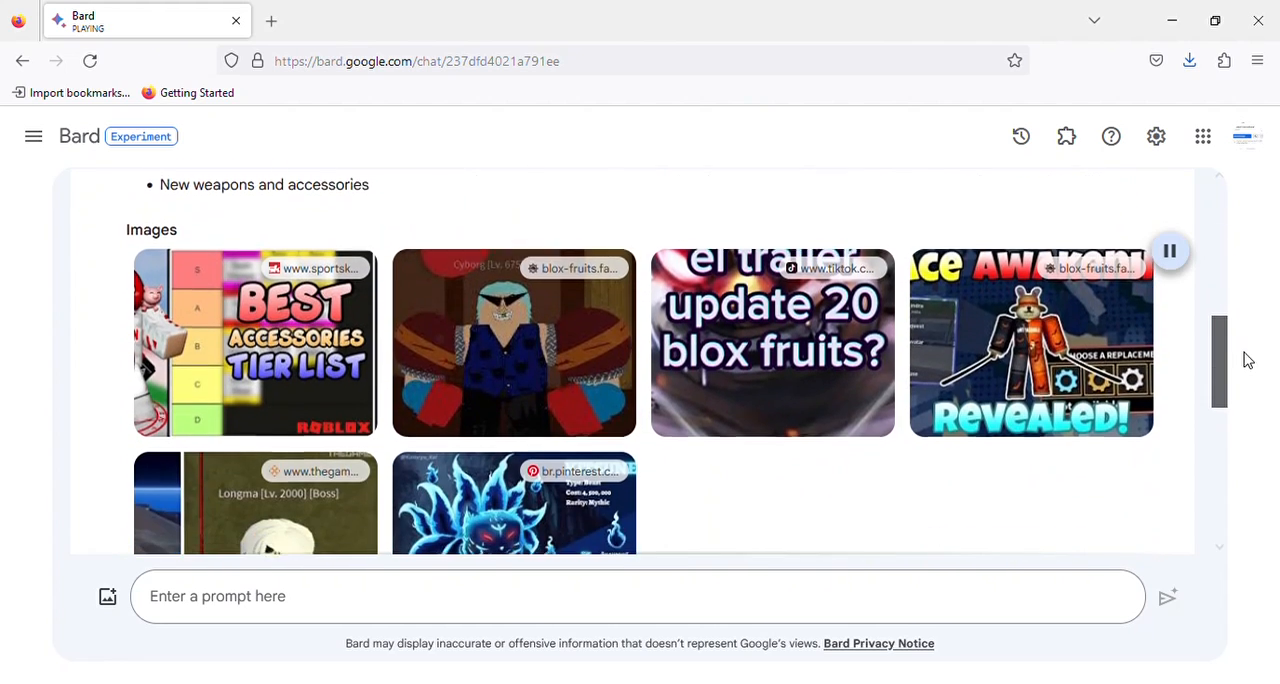
scroll(down, 3)
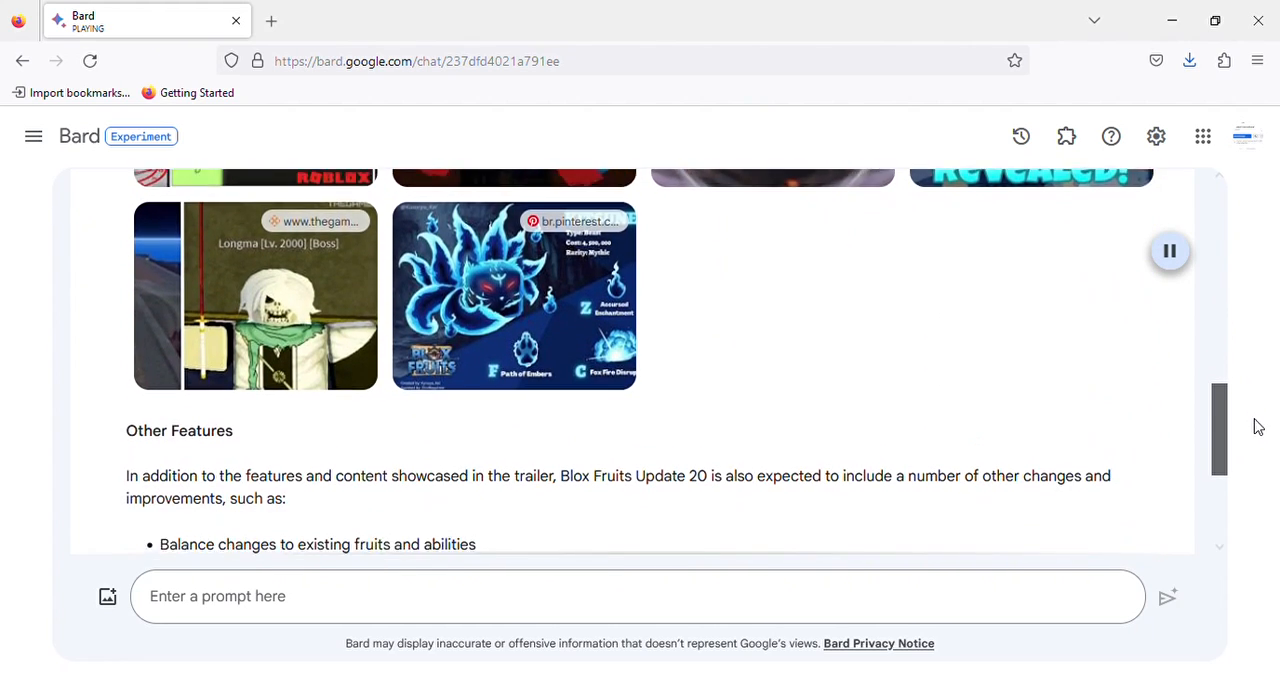
scroll(down, 3)
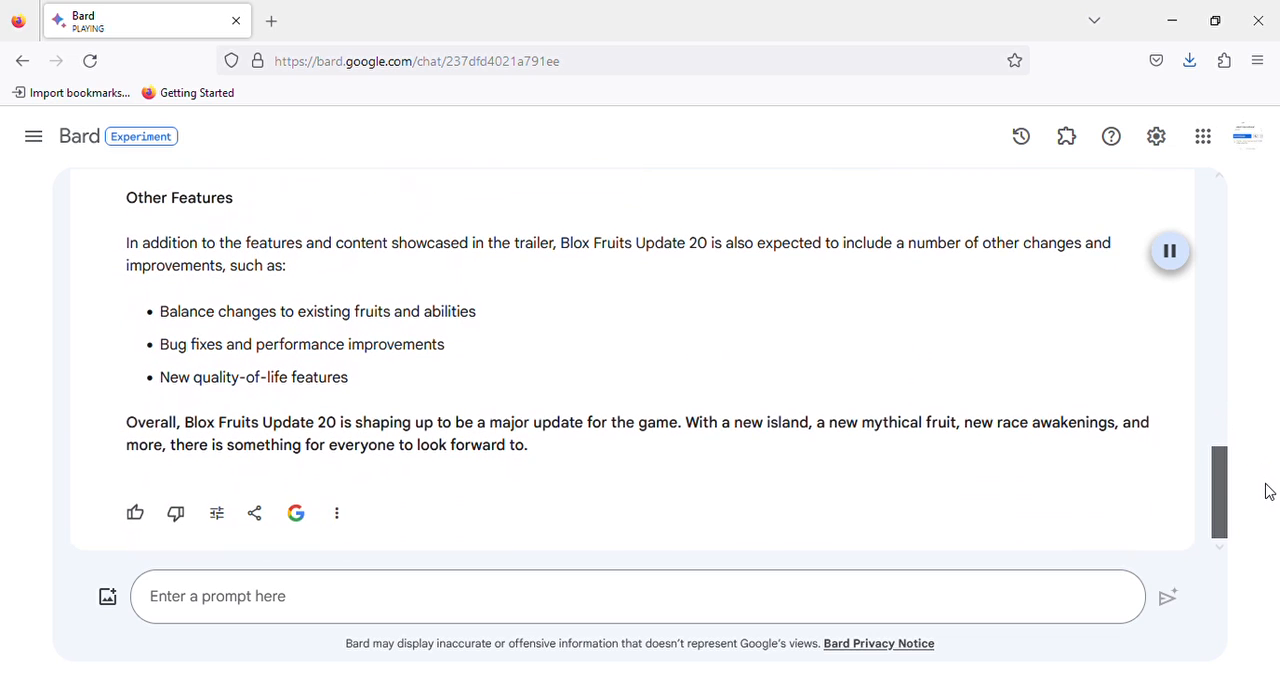
scroll(up, 3)
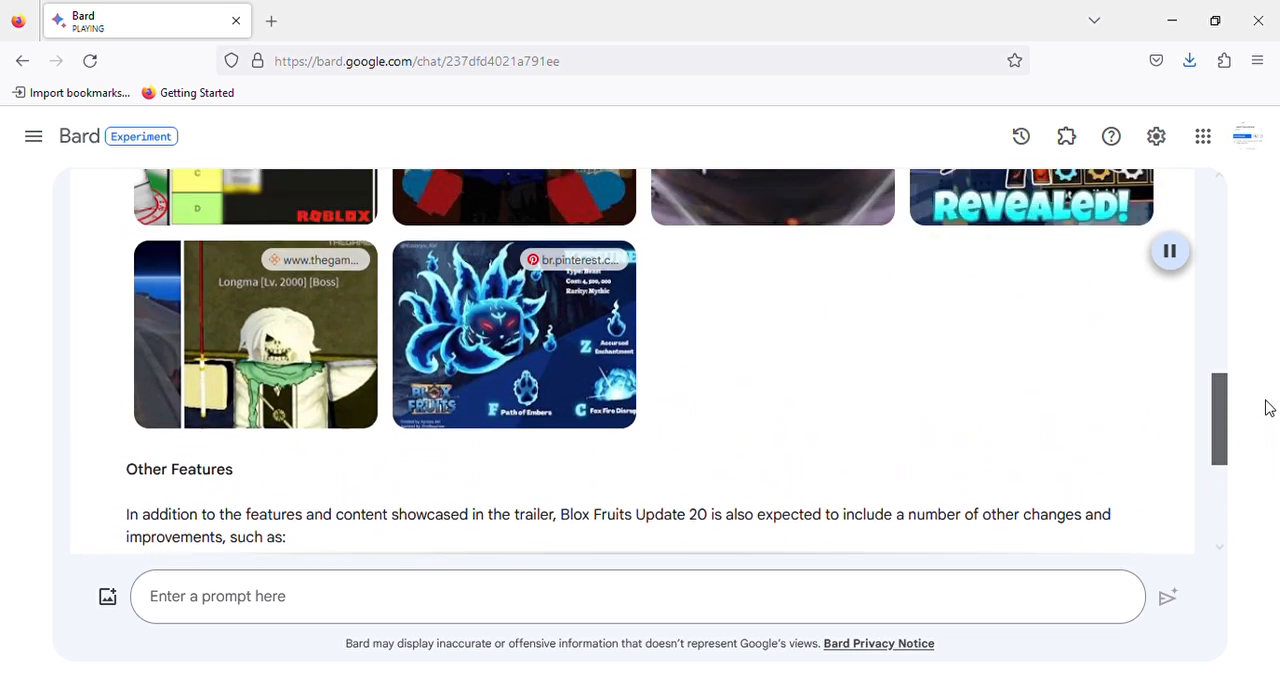
scroll(up, 3)
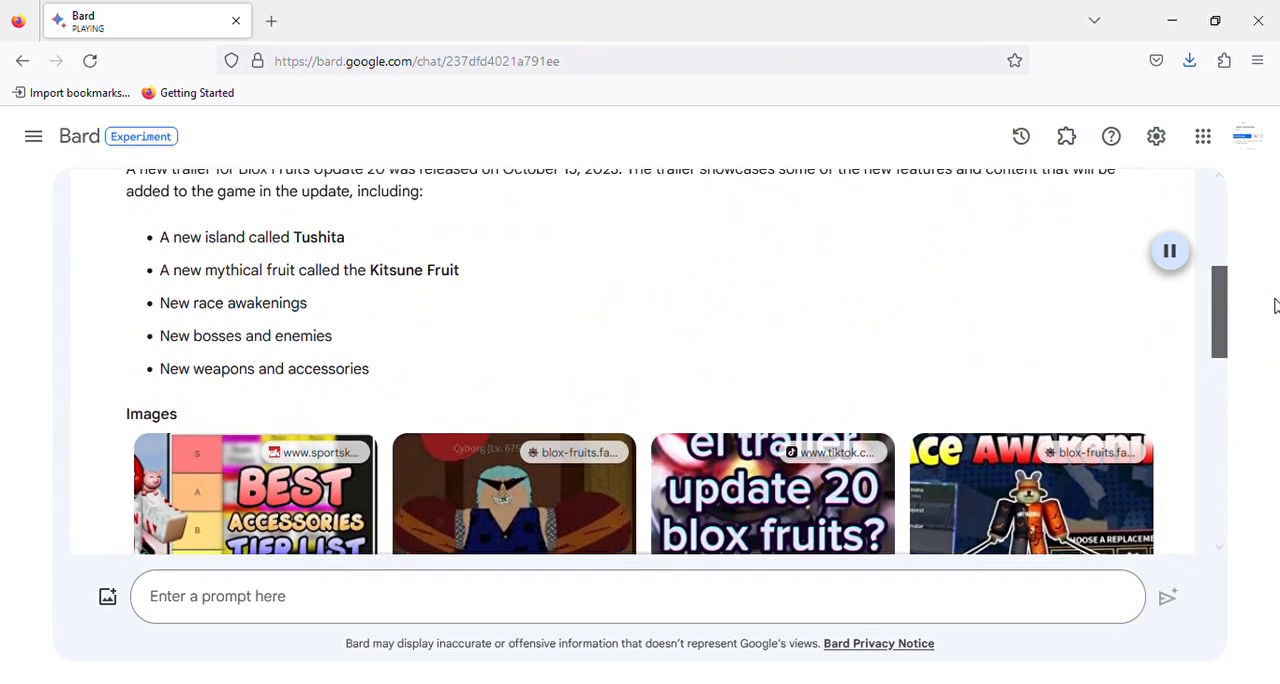
scroll(up, 3)
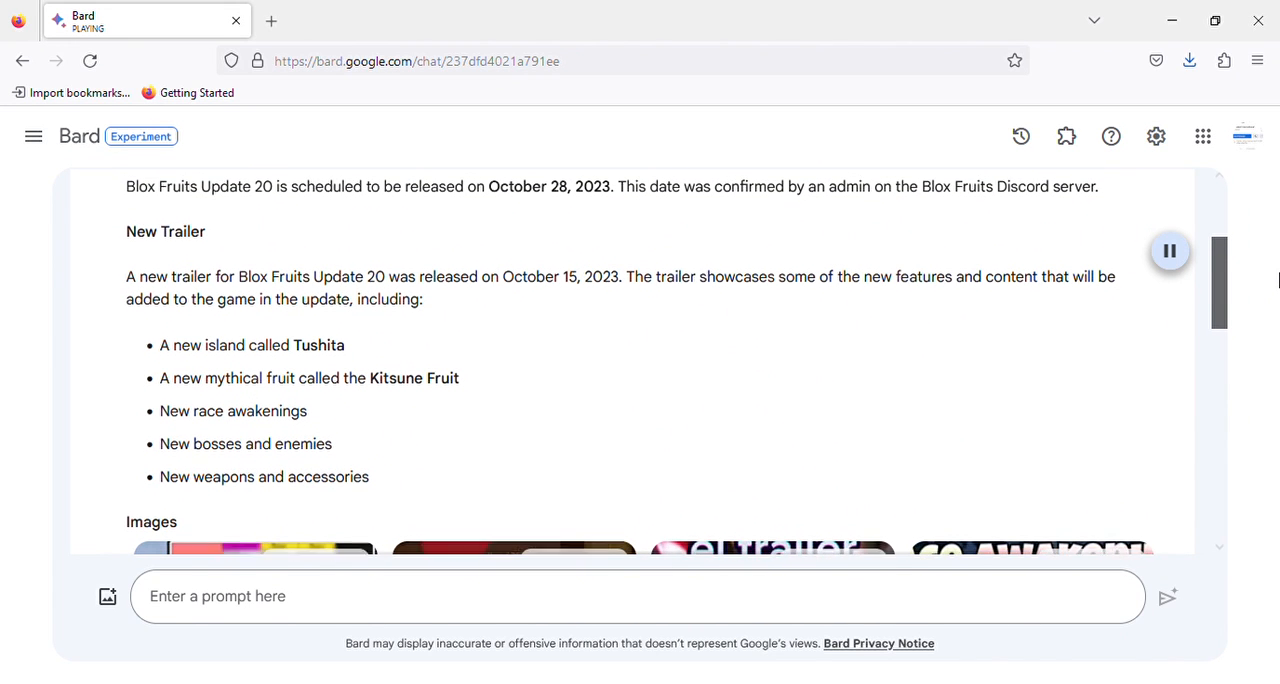
scroll(down, 3)
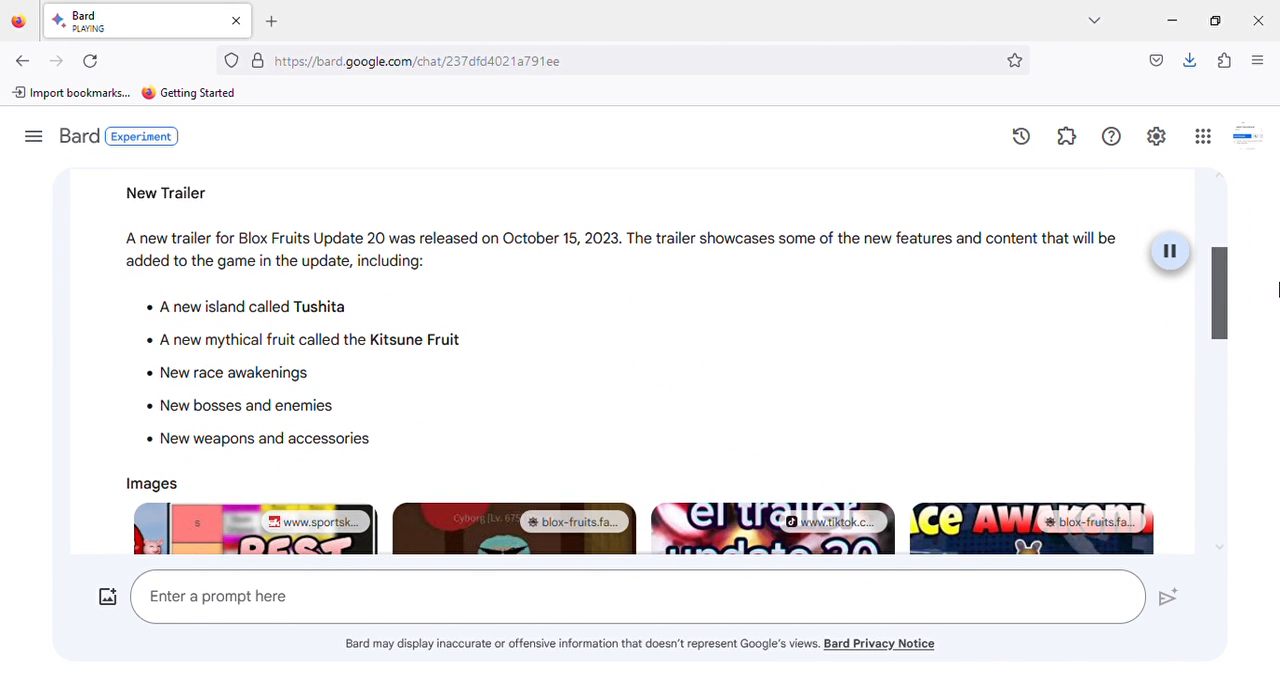
scroll(down, 3)
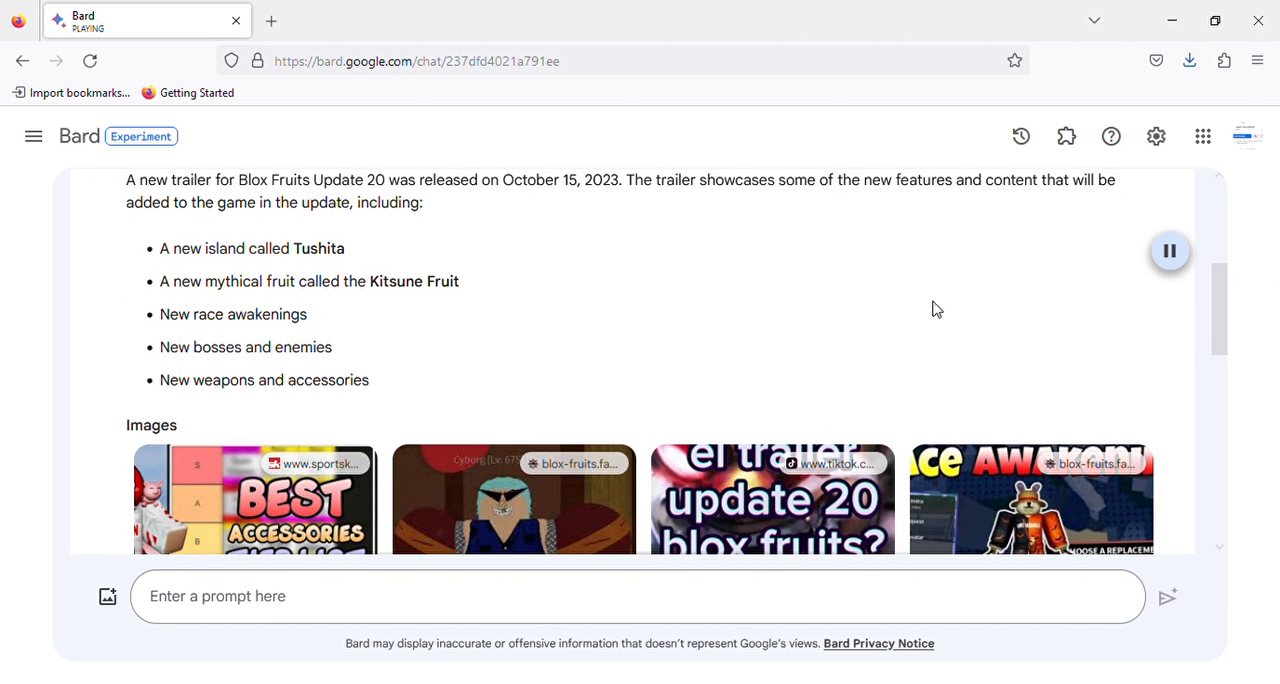
mouse_move(628, 210)
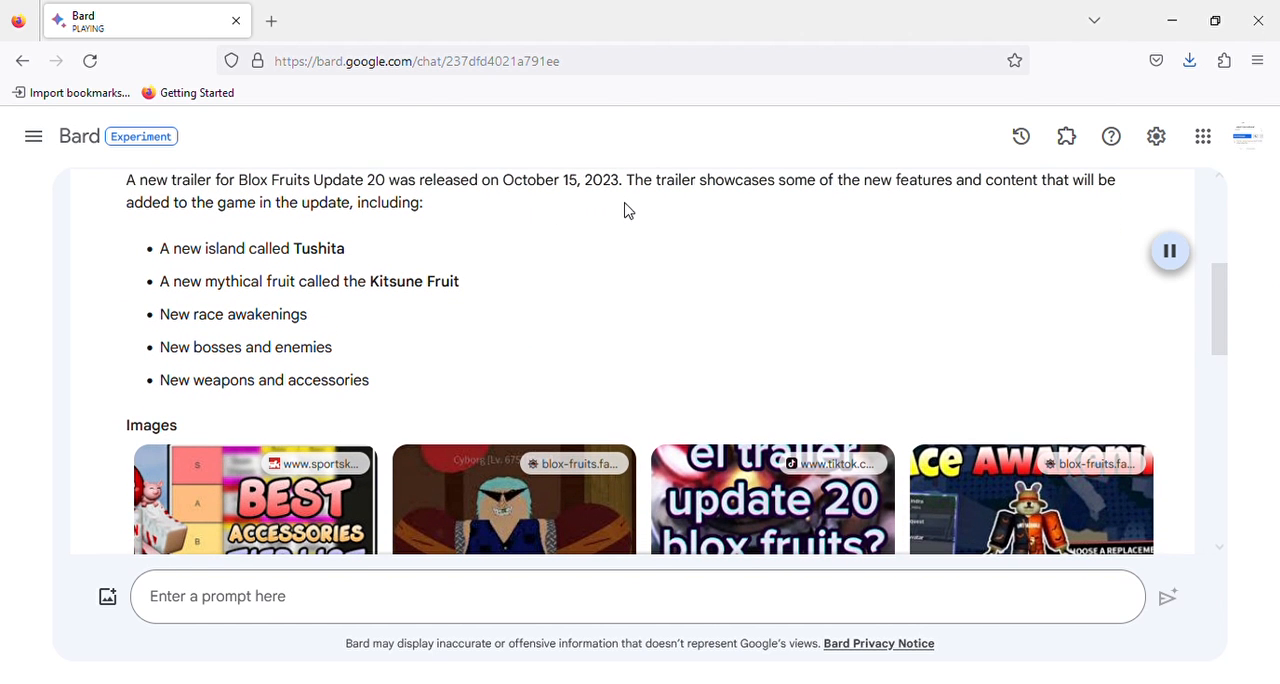
mouse_move(748, 222)
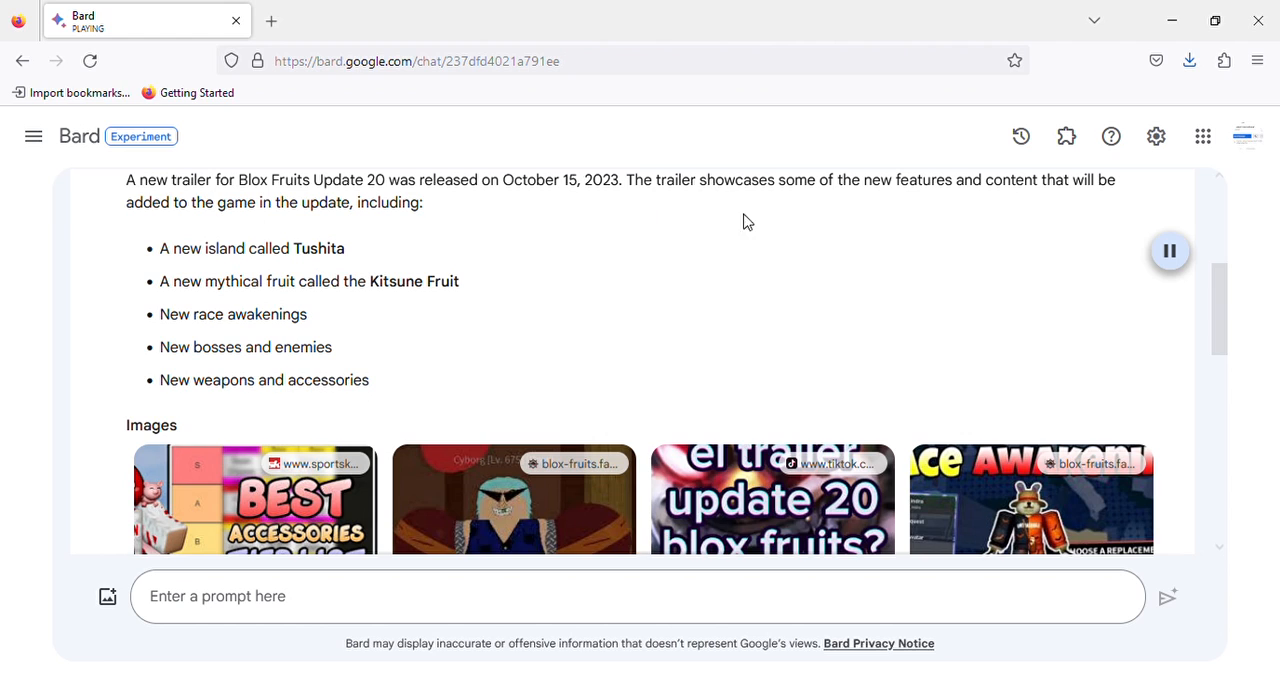
mouse_move(1072, 204)
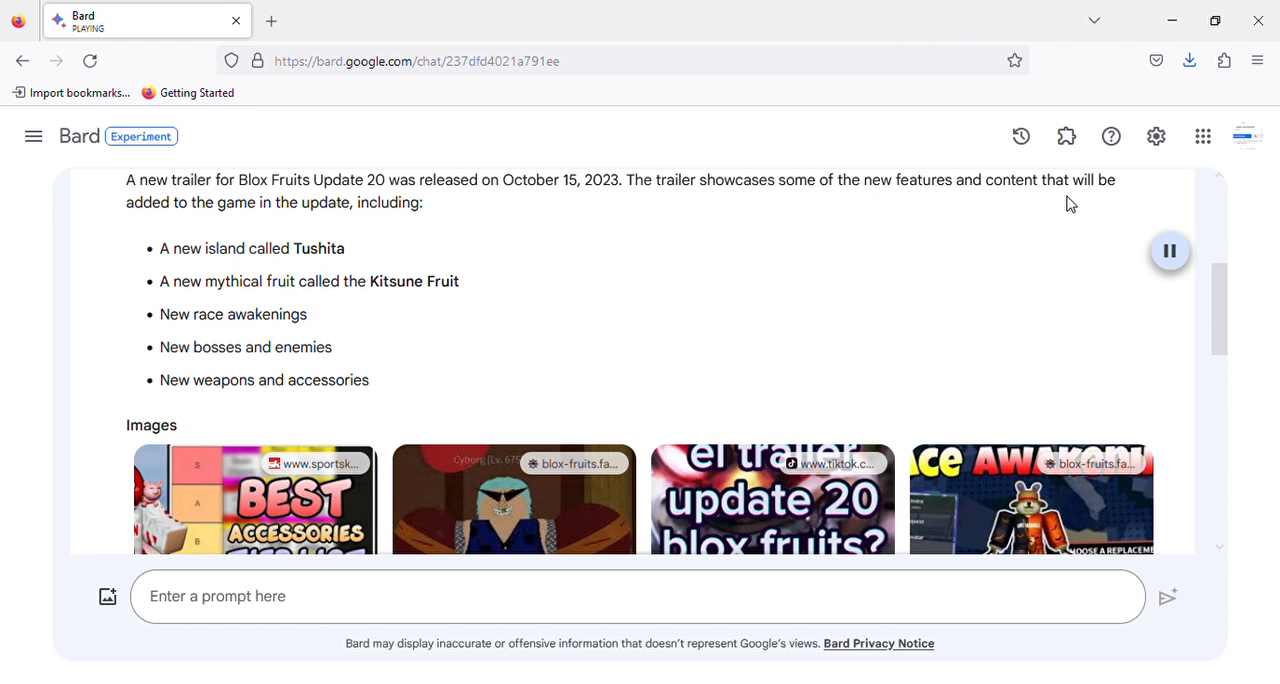
mouse_move(356, 238)
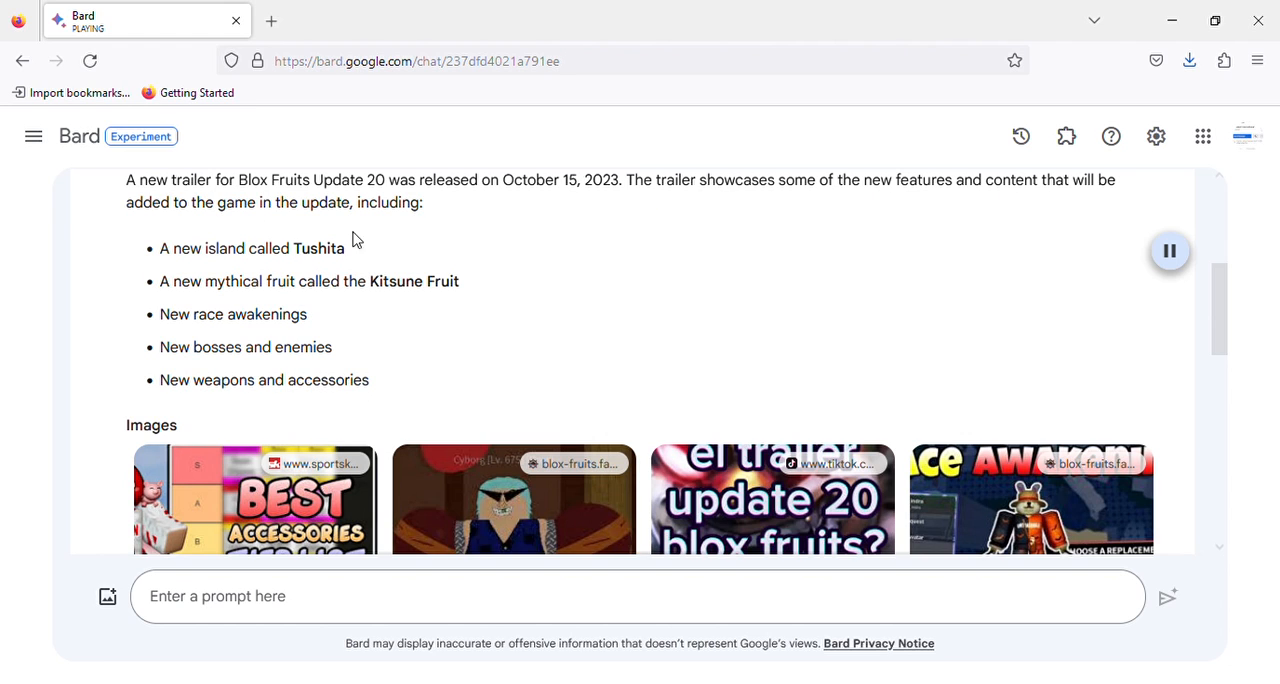
scroll(down, 3)
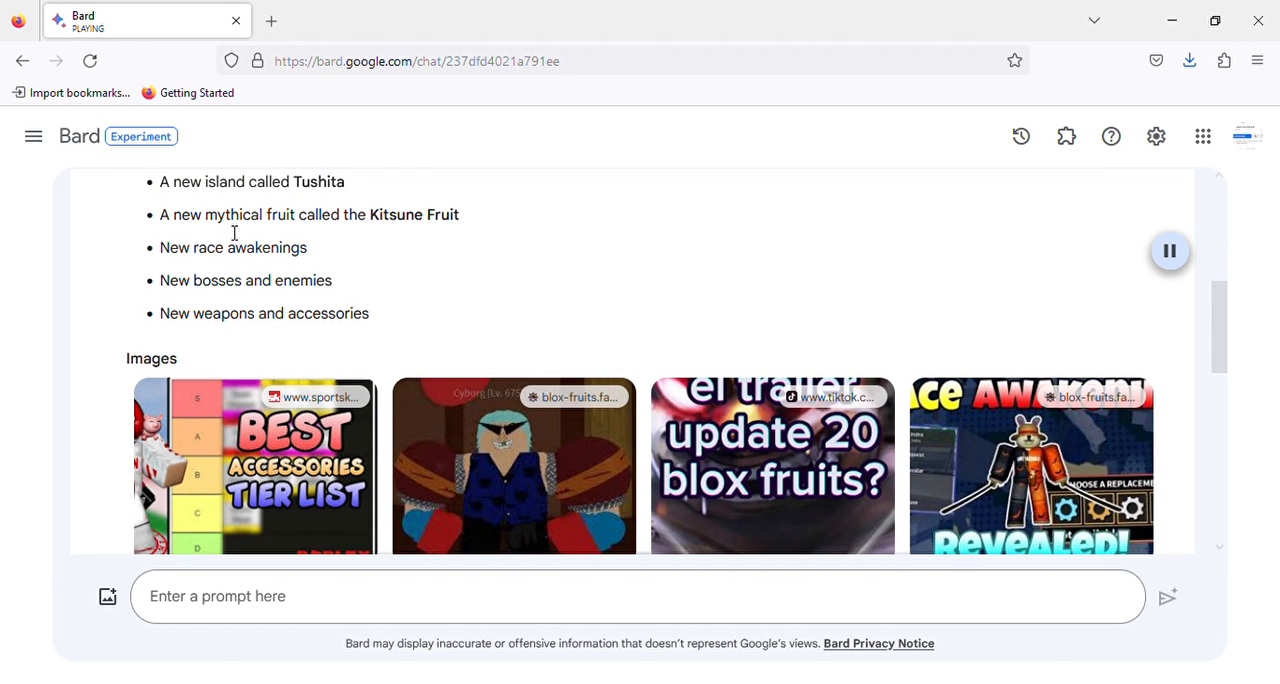
mouse_move(448, 244)
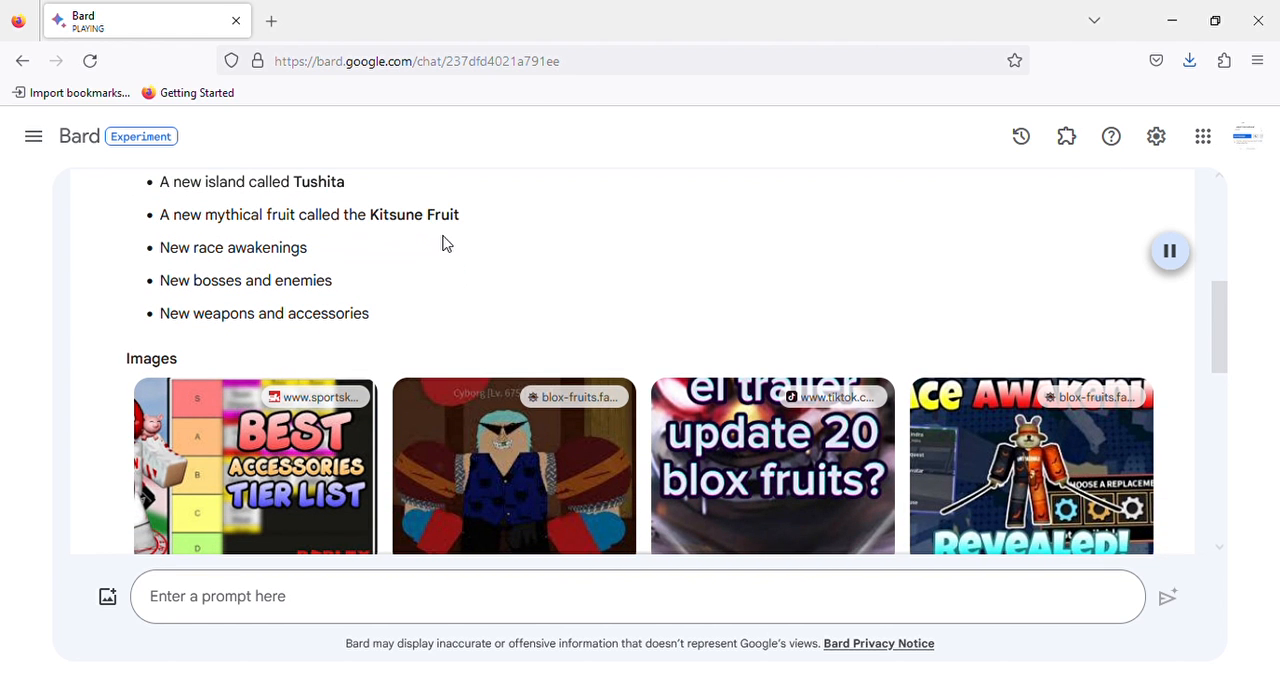
mouse_move(330, 272)
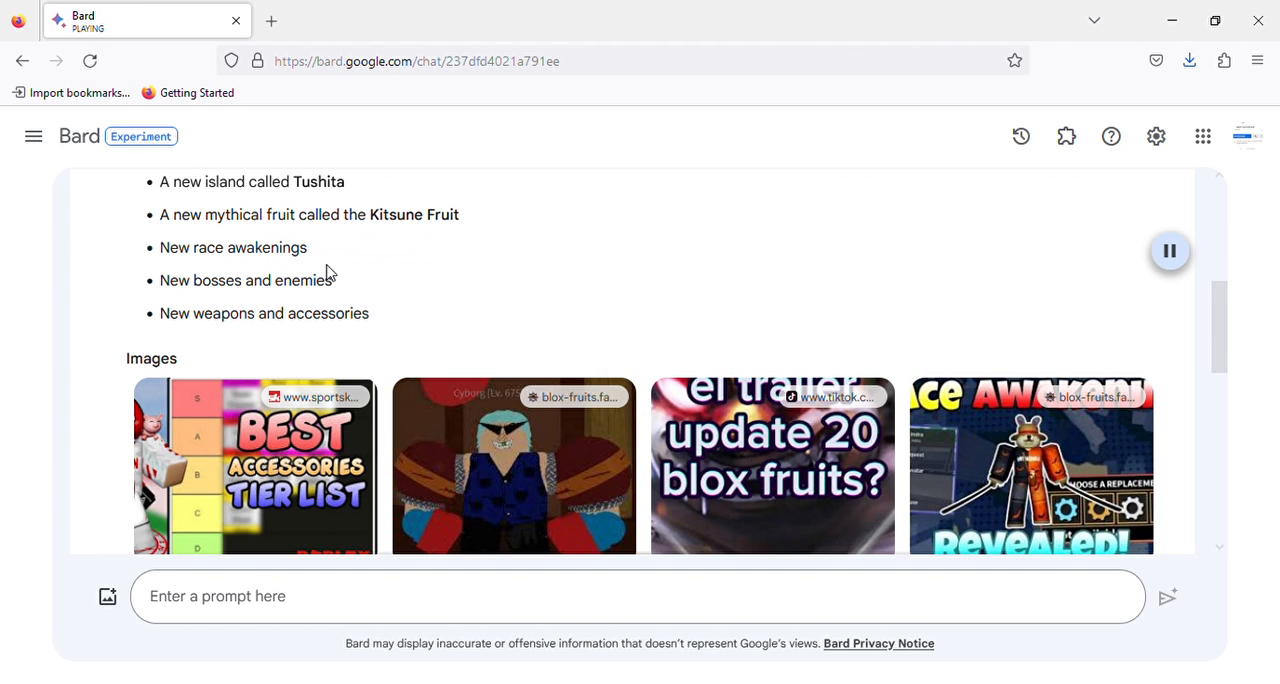
mouse_move(230, 308)
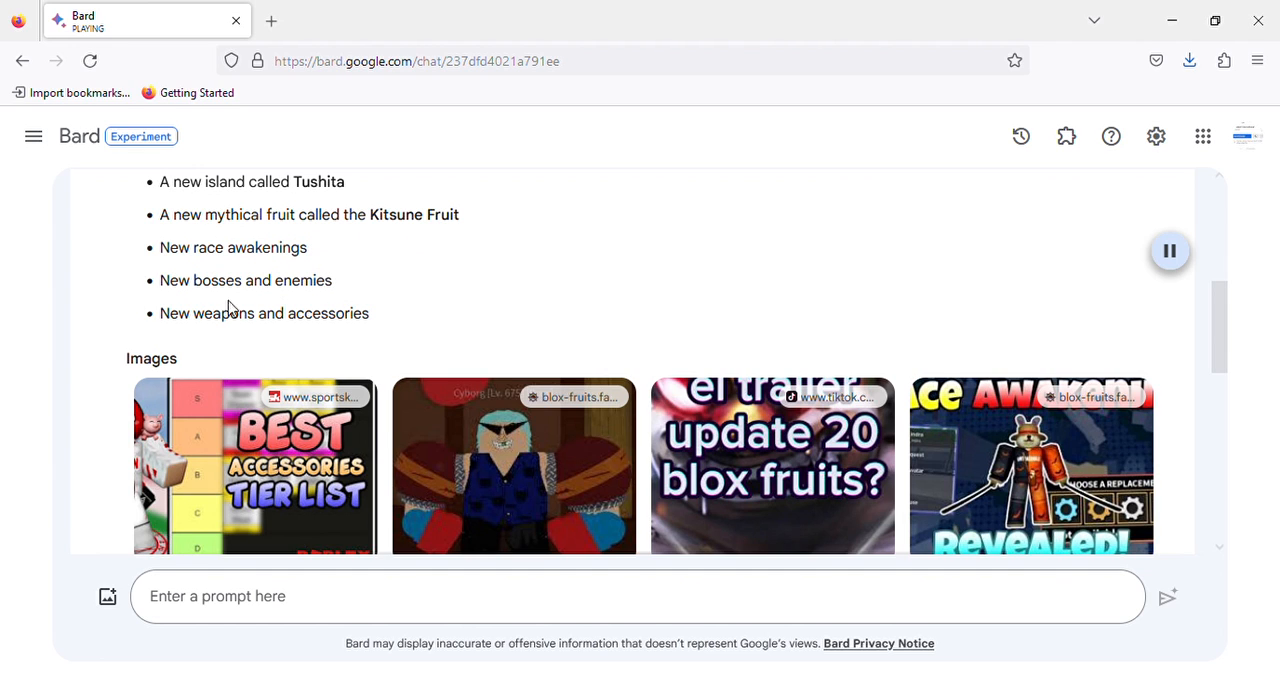
mouse_move(1218, 308)
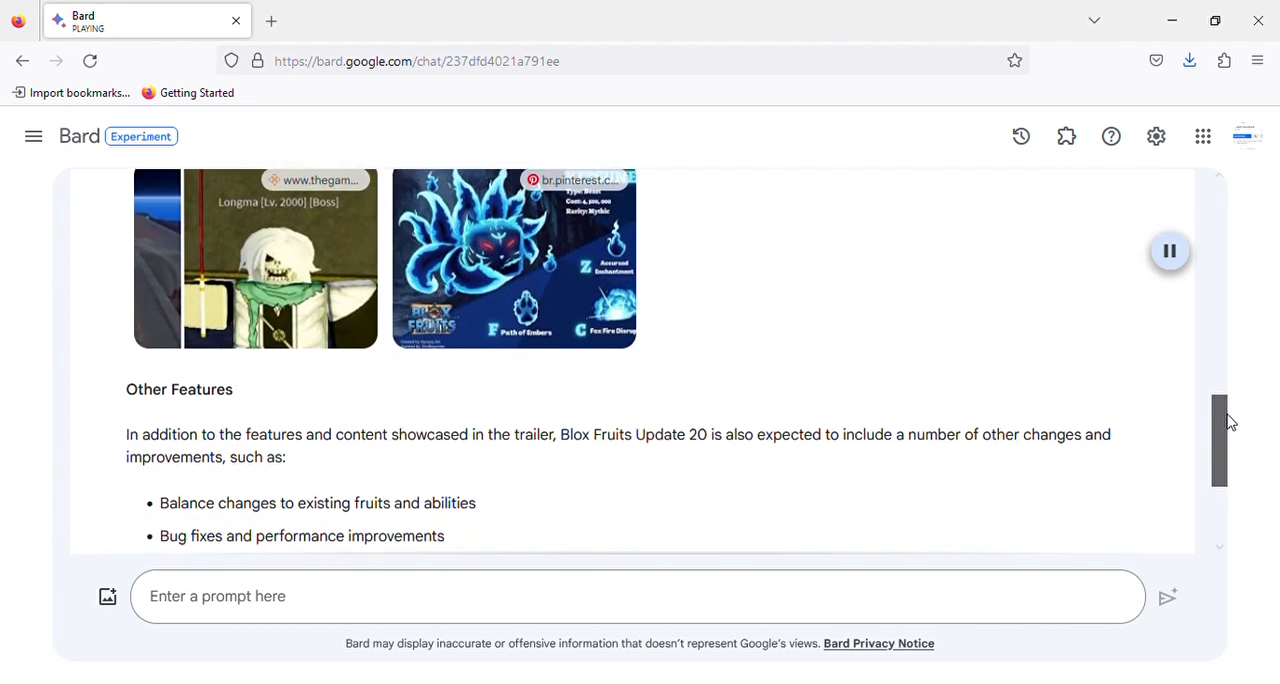
scroll(down, 3)
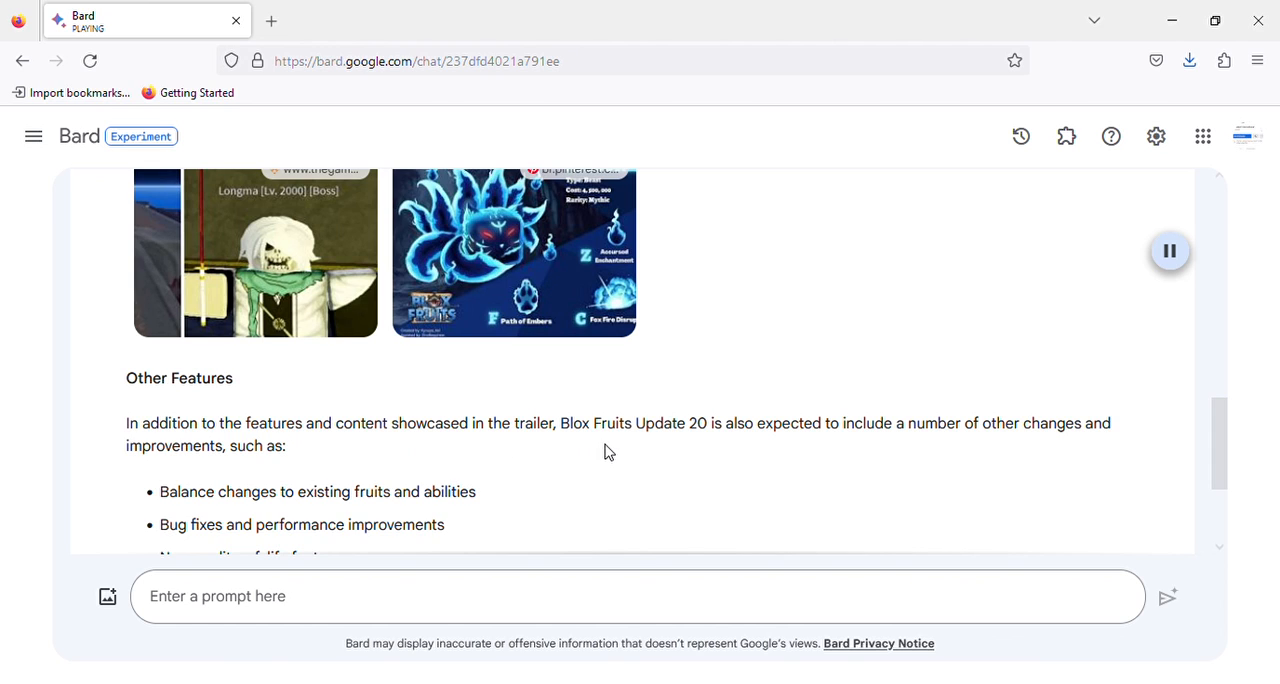
mouse_move(820, 450)
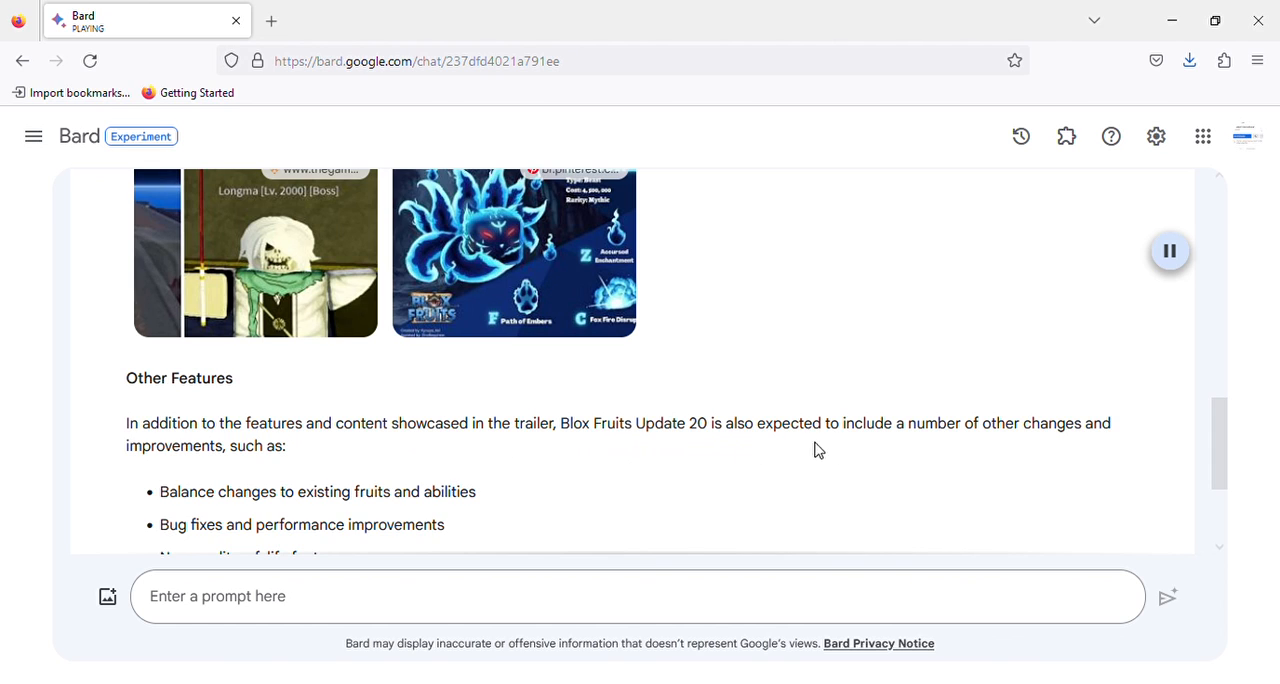
mouse_move(1100, 444)
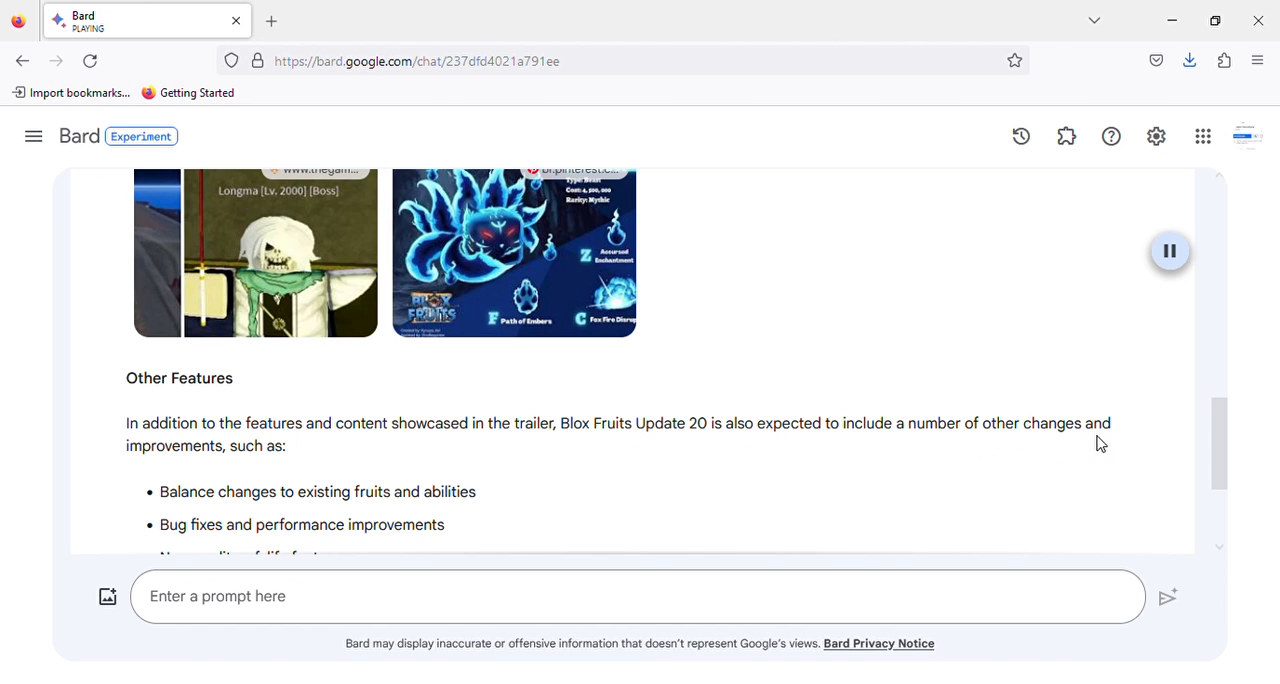
mouse_move(1176, 528)
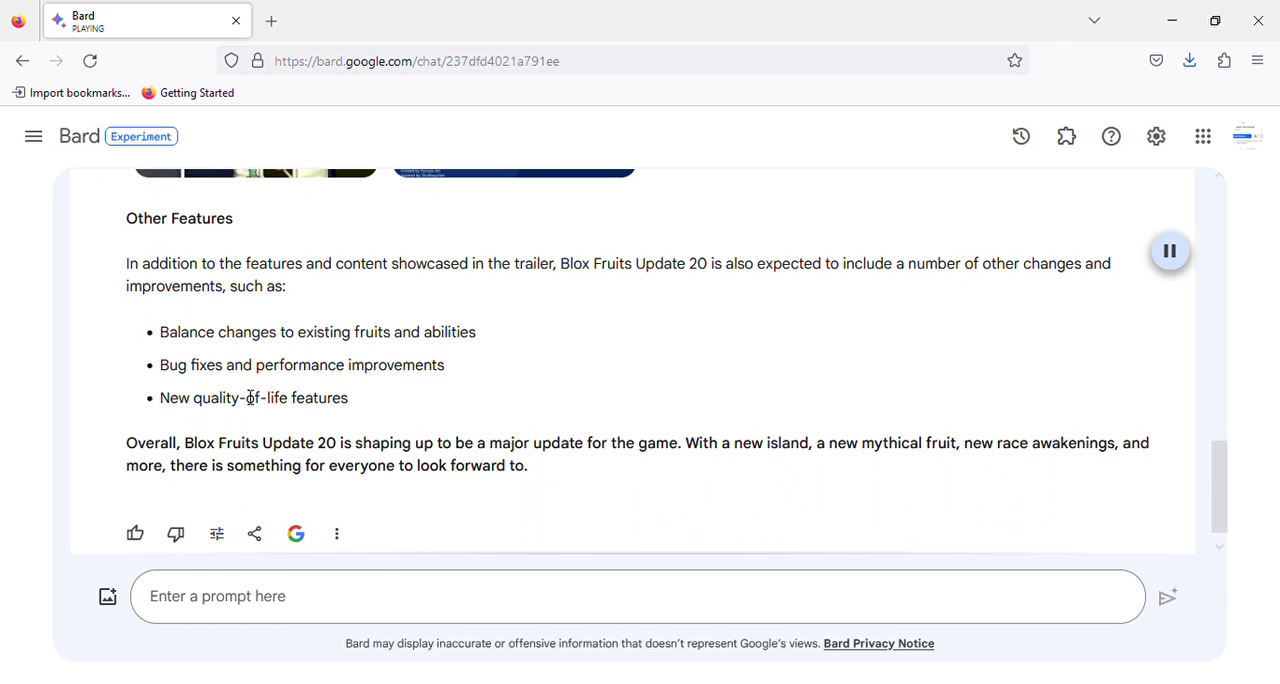
mouse_move(136, 432)
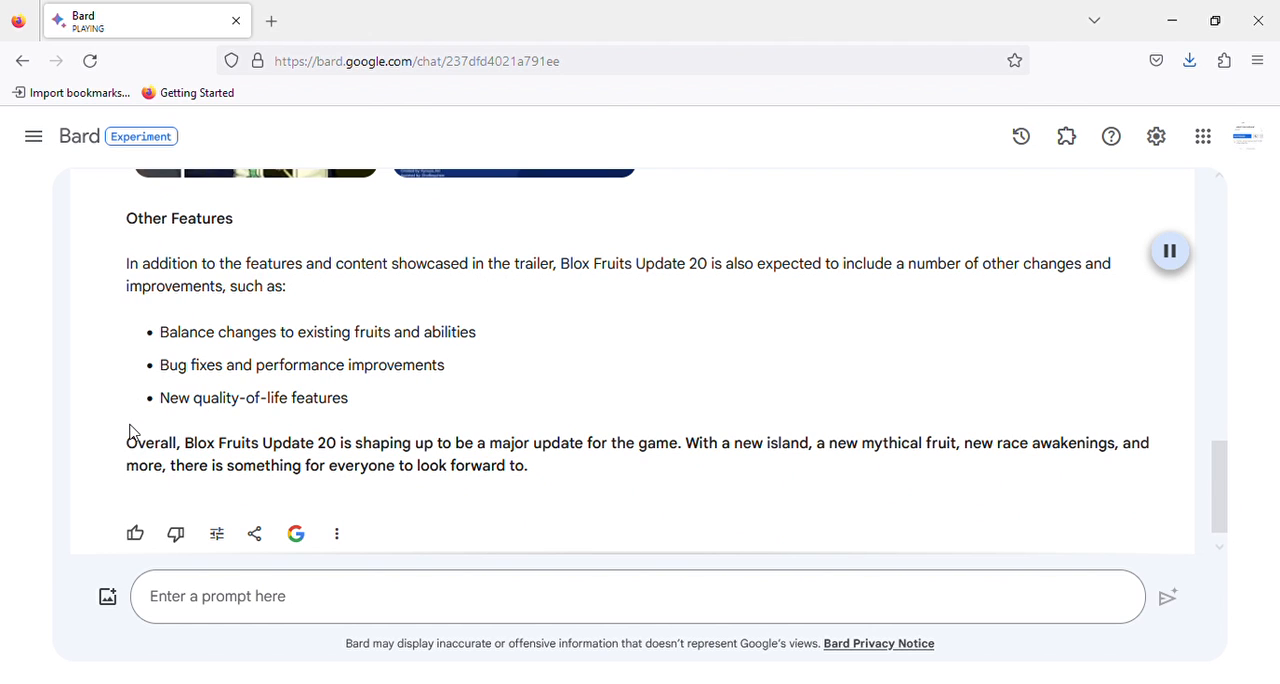
mouse_move(248, 460)
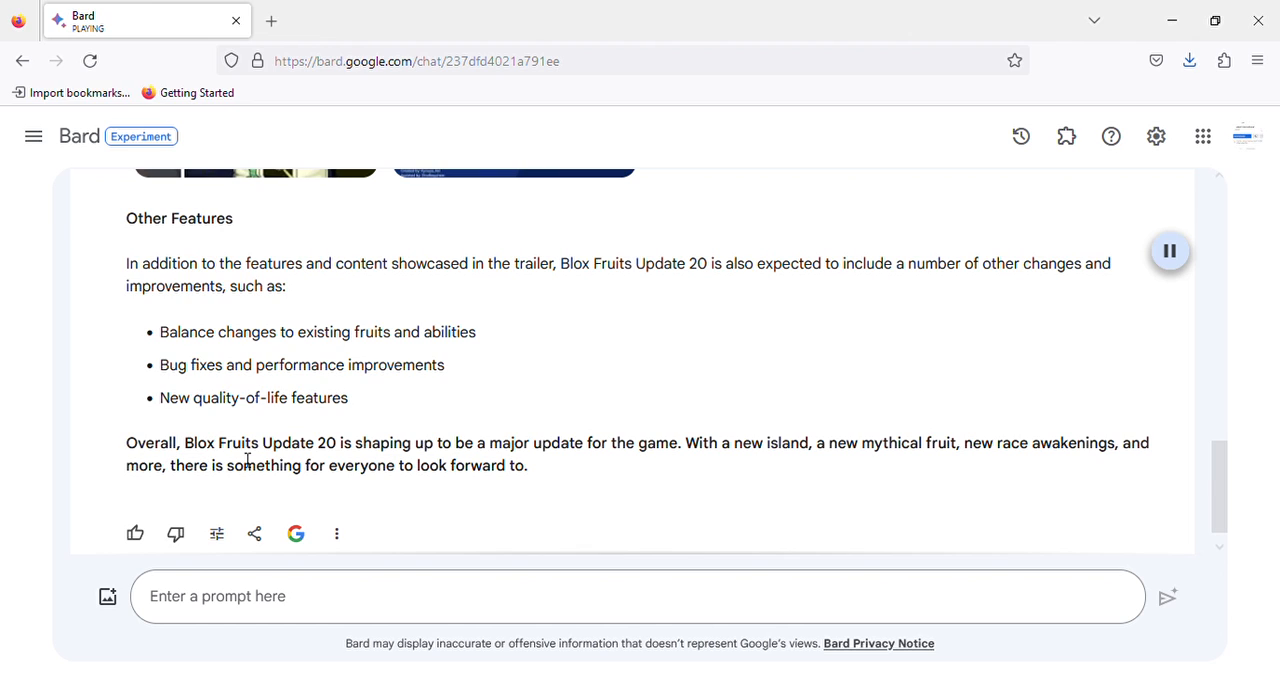
mouse_move(460, 468)
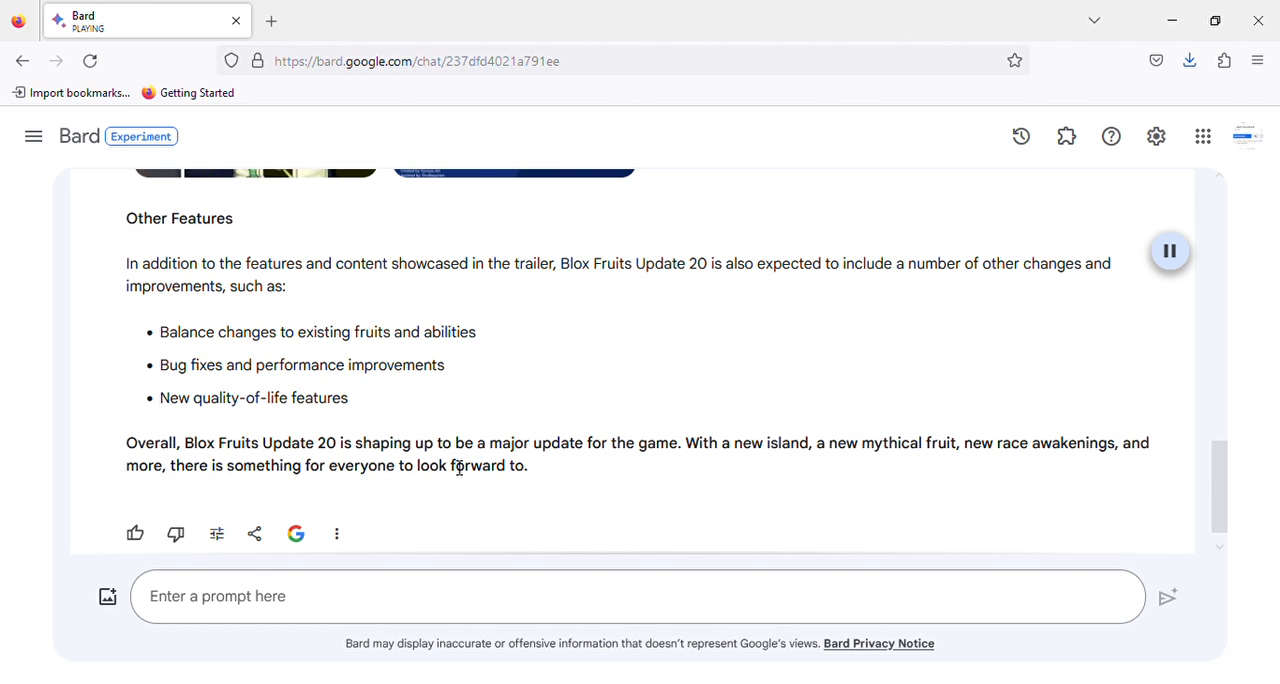
mouse_move(670, 464)
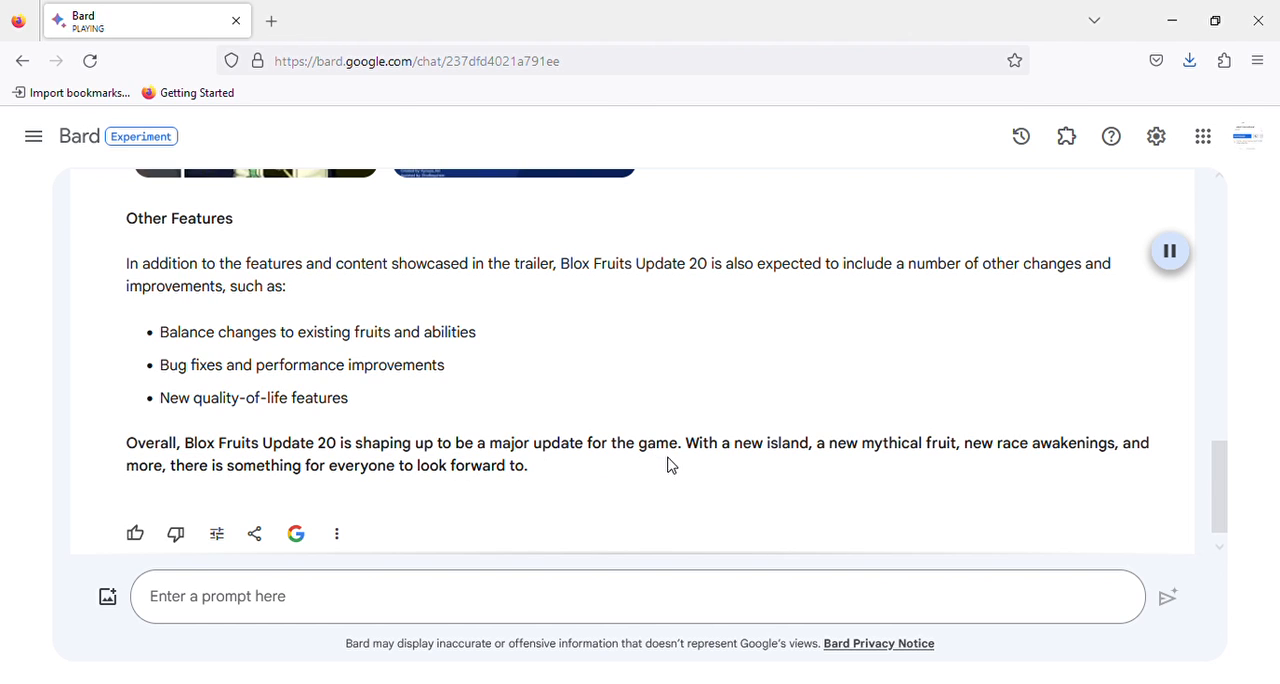
mouse_move(826, 472)
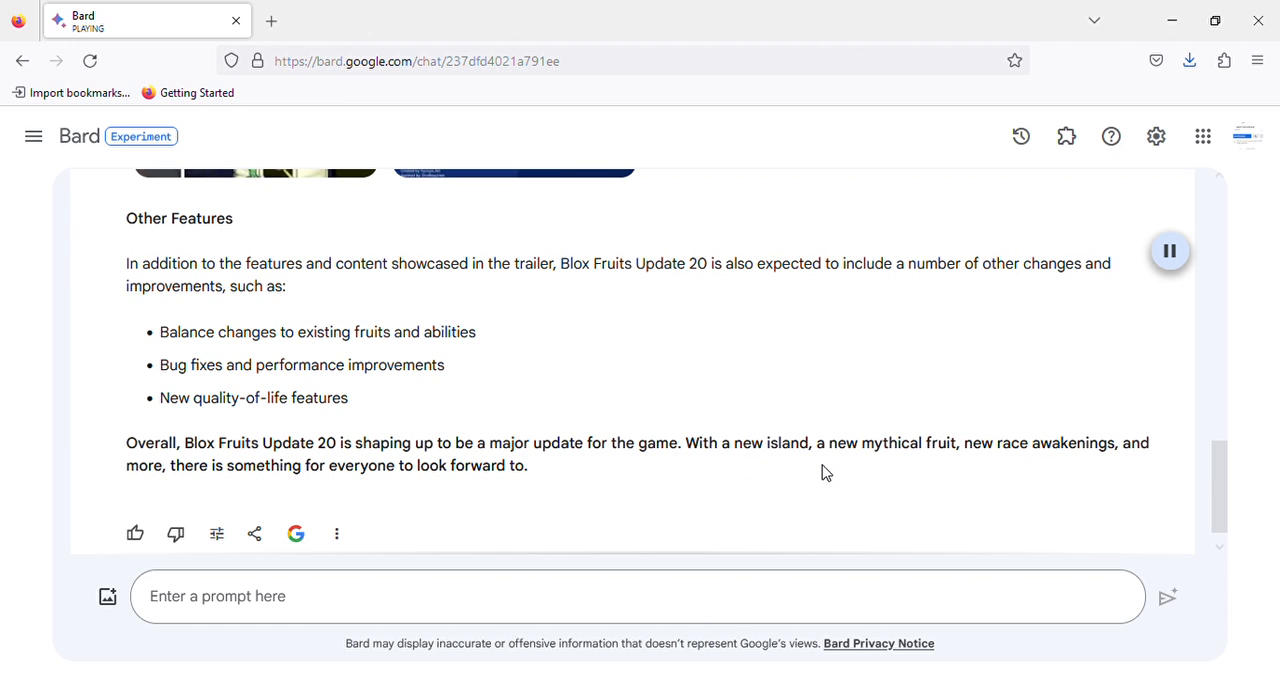
mouse_move(1044, 464)
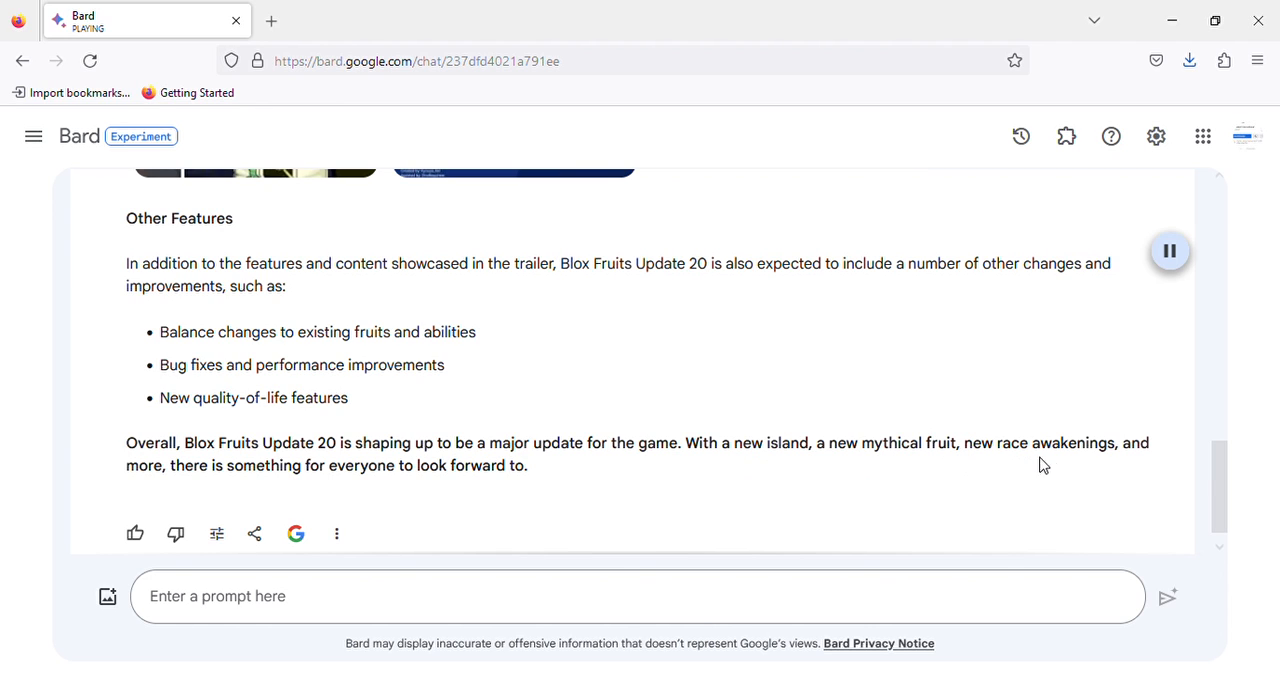
mouse_move(248, 492)
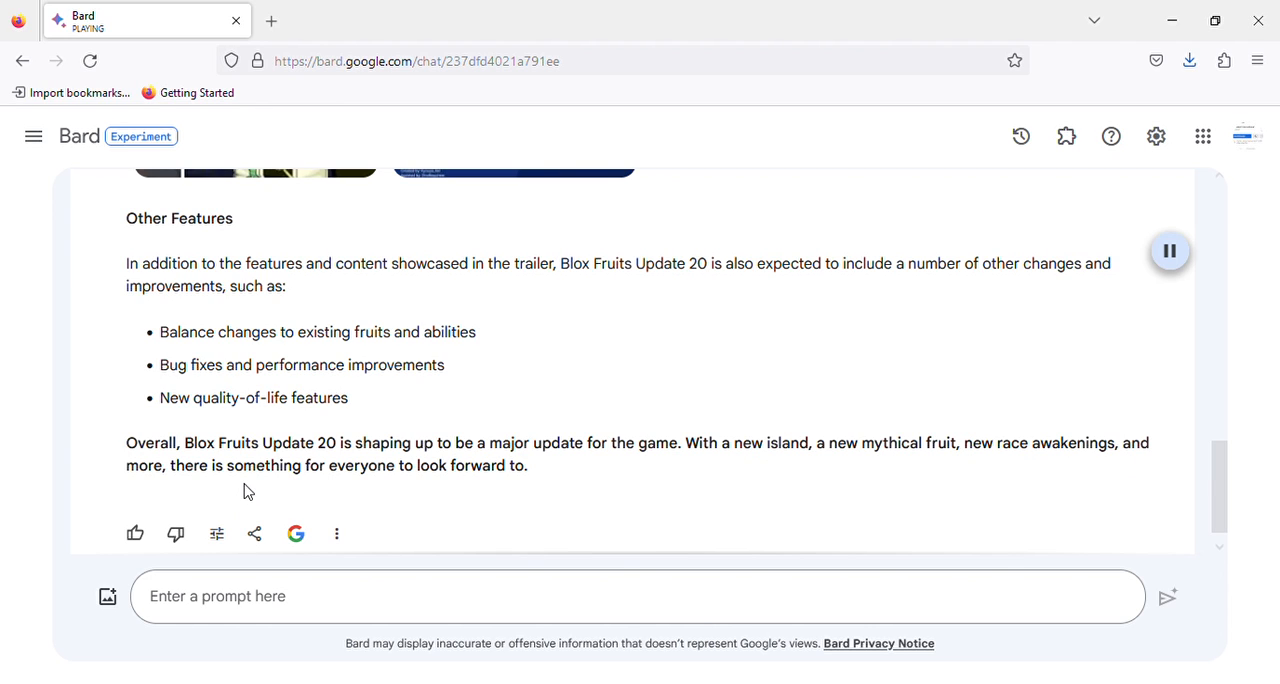
mouse_move(1184, 102)
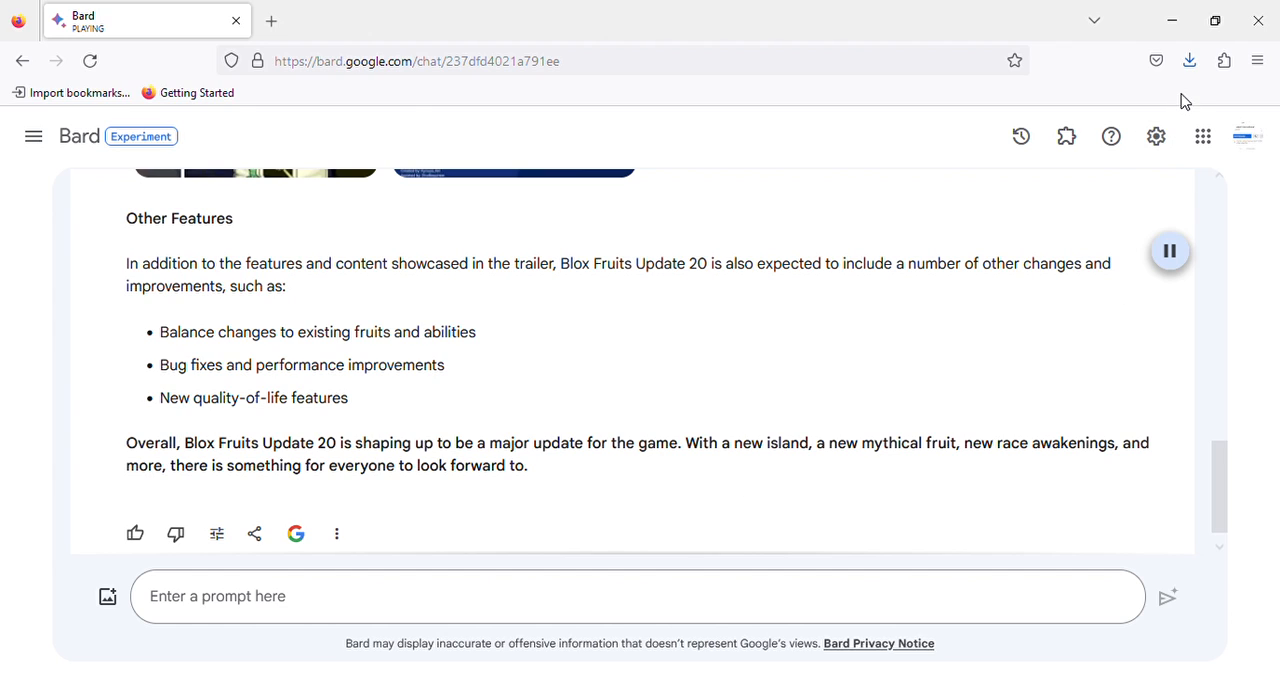